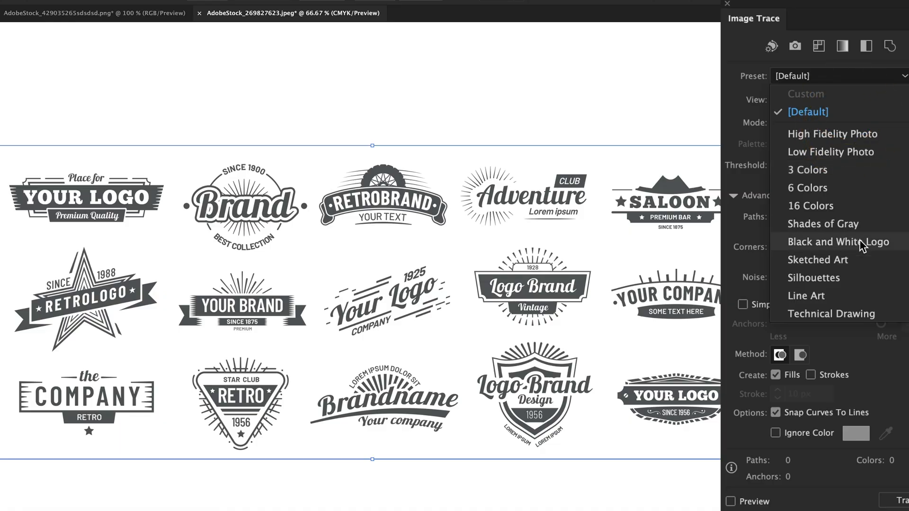
- Go back to the Illustrator Home screen's Learn tab with hands-on tutorials
left_click(838, 242)
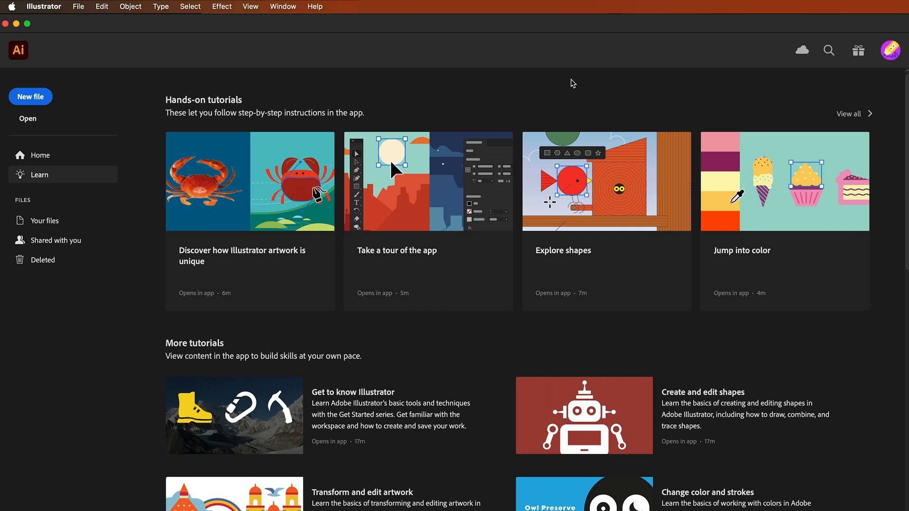
mouse_move(458, 18)
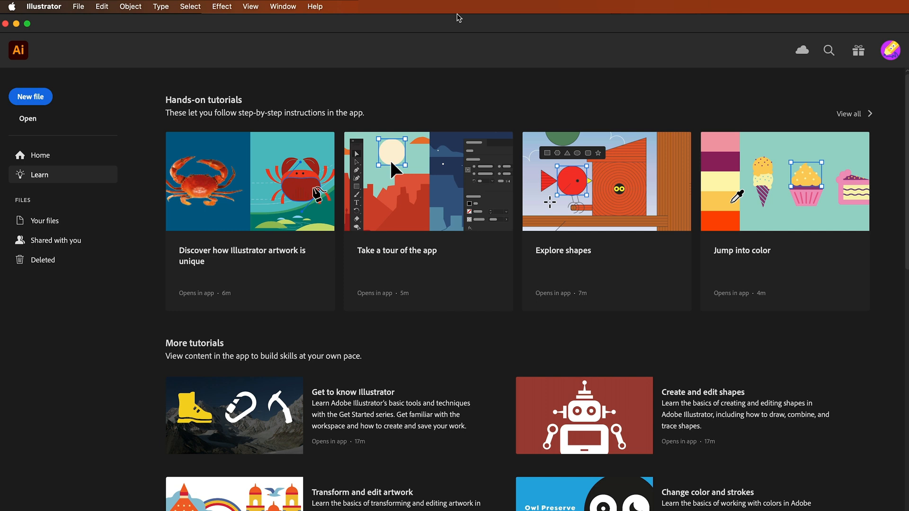
- Open the colourful mountain logo PNG file
left_click(27, 119)
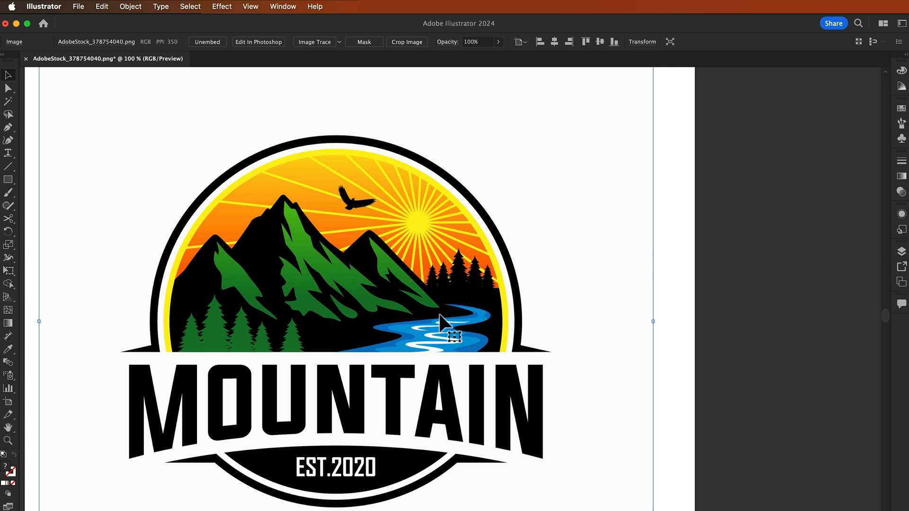
mouse_move(406, 290)
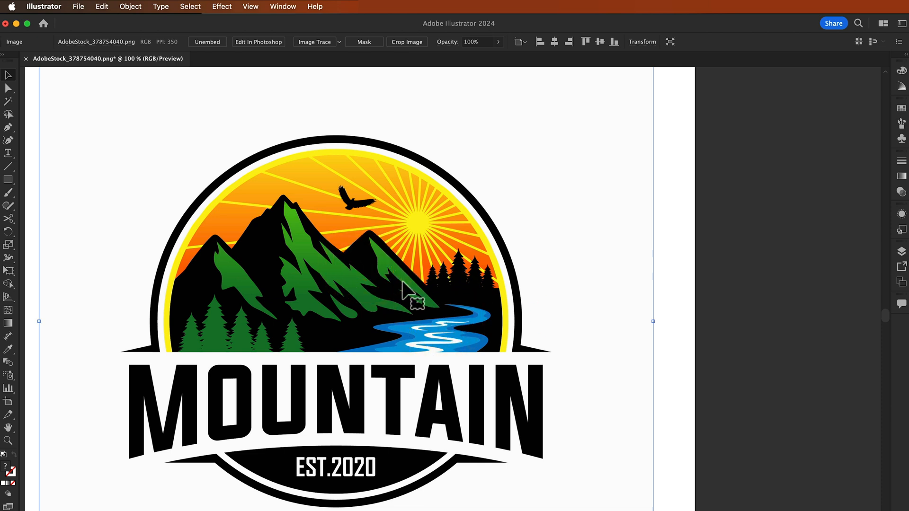
mouse_move(658, 327)
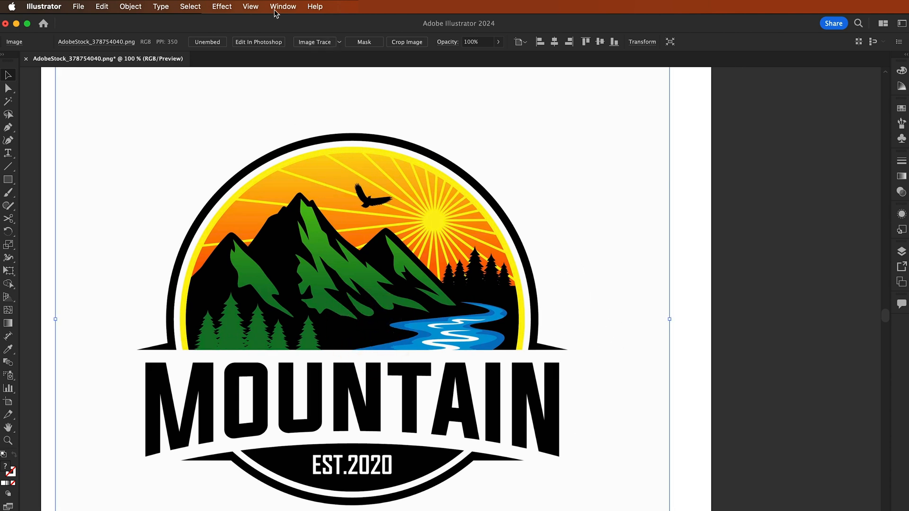
- Show the Image Trace panel from the Window menu for the mountain logo
left_click(283, 6)
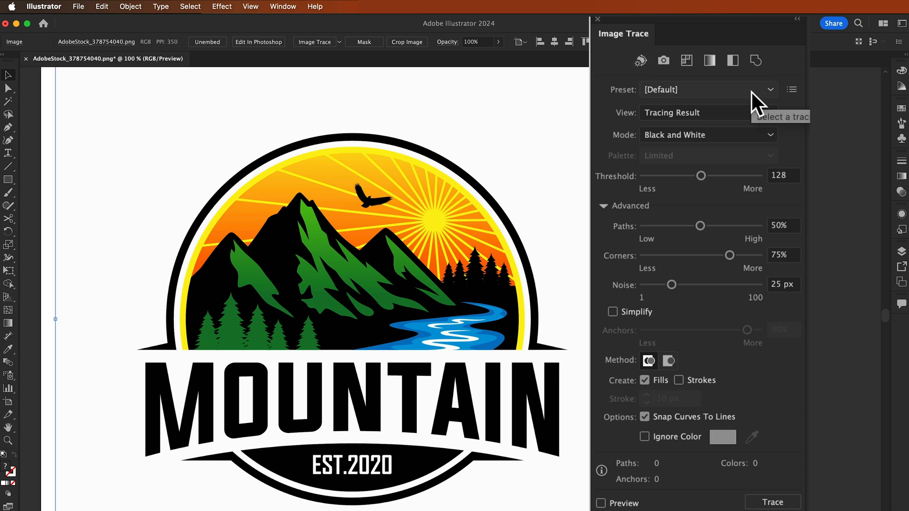
mouse_move(753, 95)
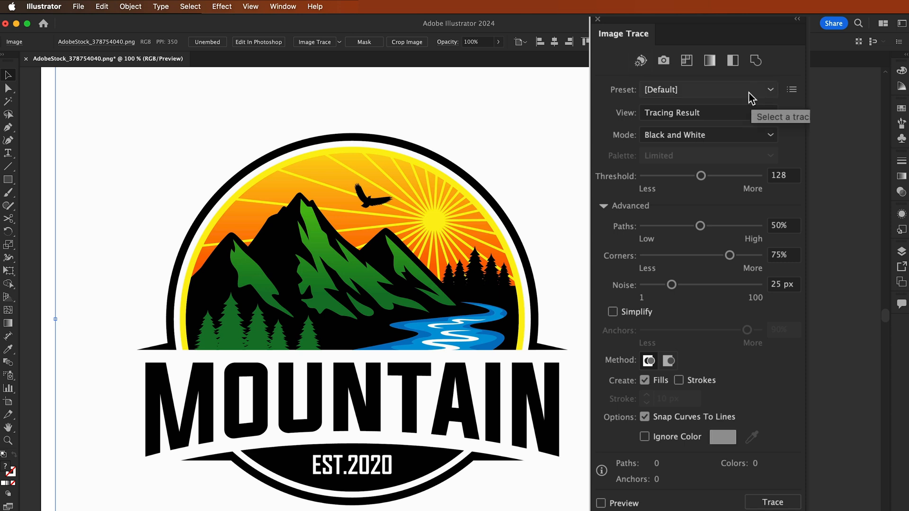
- Trace the mountain logo with the 16 Colors preset, yielding 211 paths
left_click(769, 90)
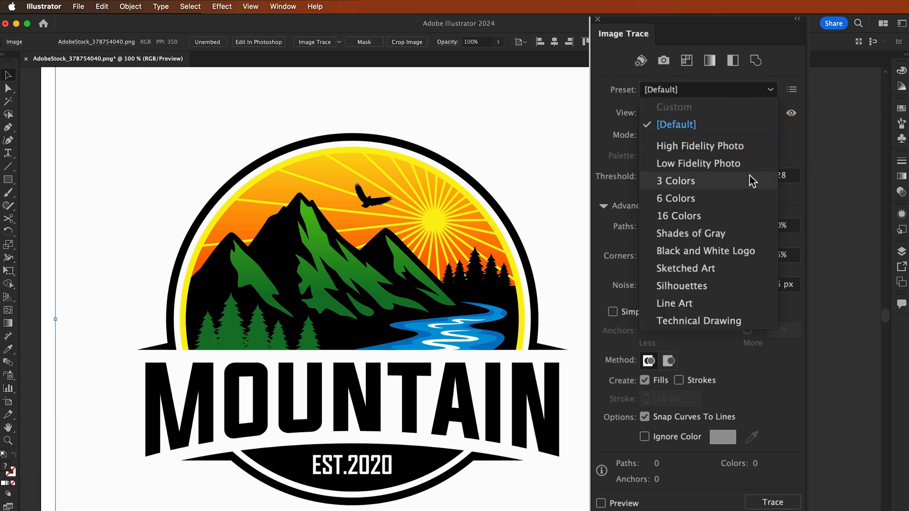
mouse_move(718, 211)
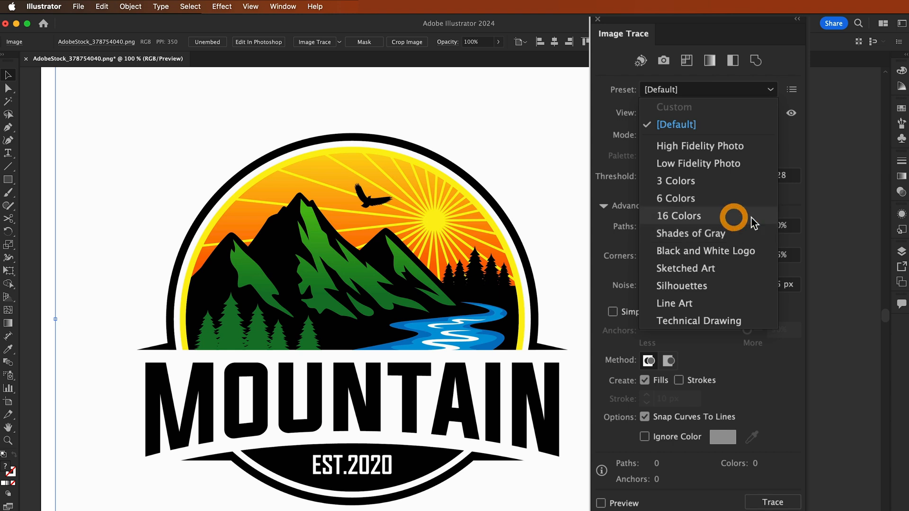
left_click(678, 216)
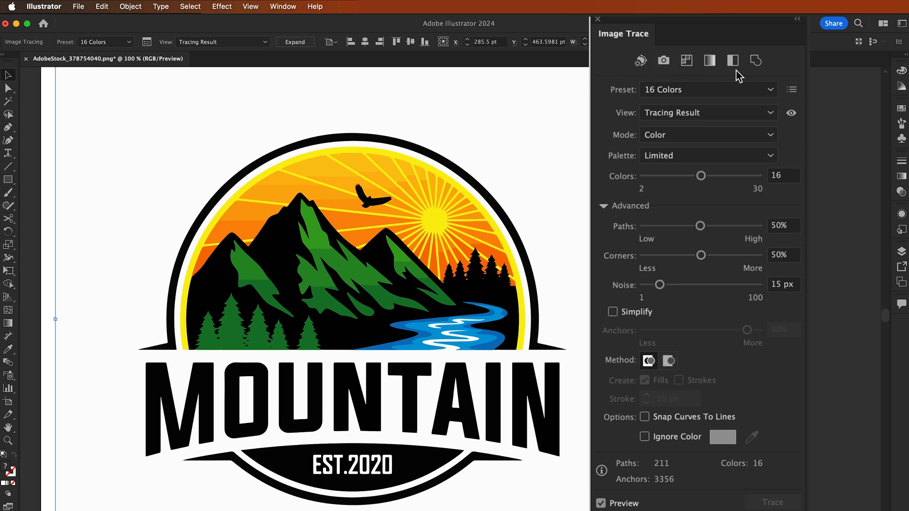
mouse_move(702, 142)
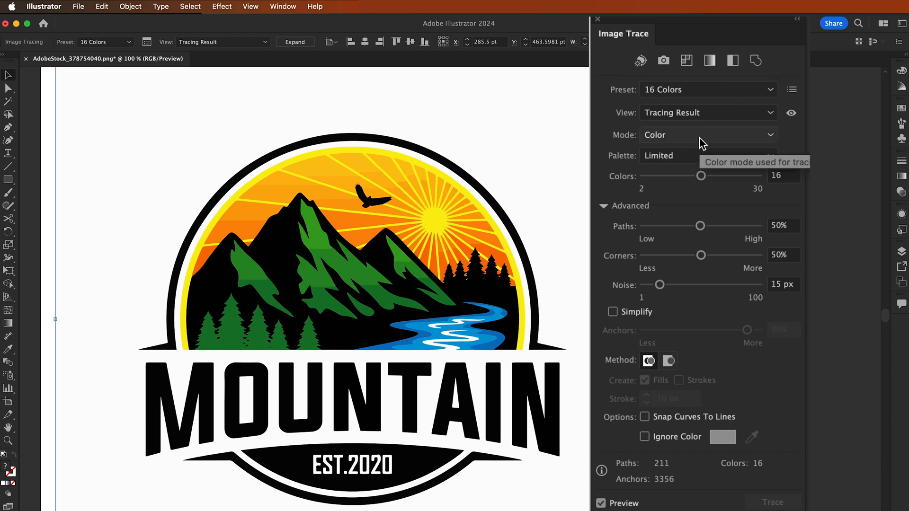
mouse_move(677, 250)
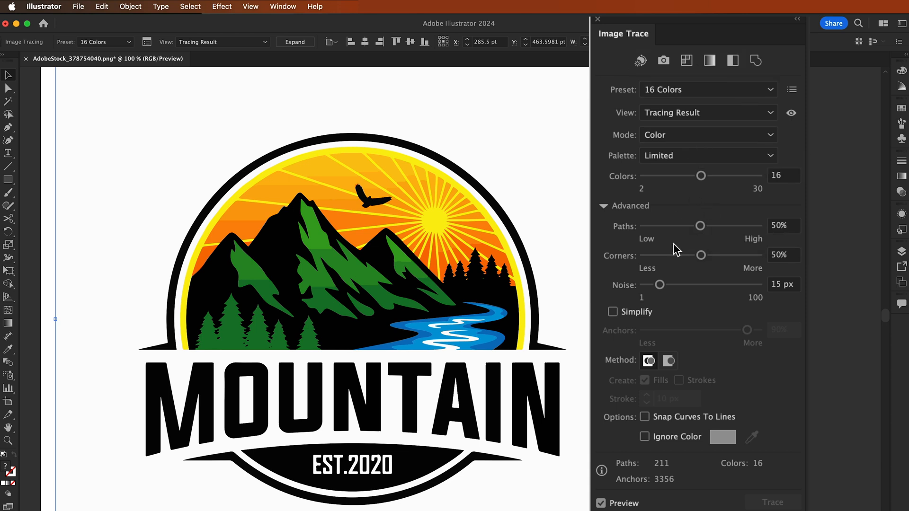
- Set trace Paths and Corners to 32%, Noise to 72 px, and ignore white
left_click_drag(700, 226, 682, 225)
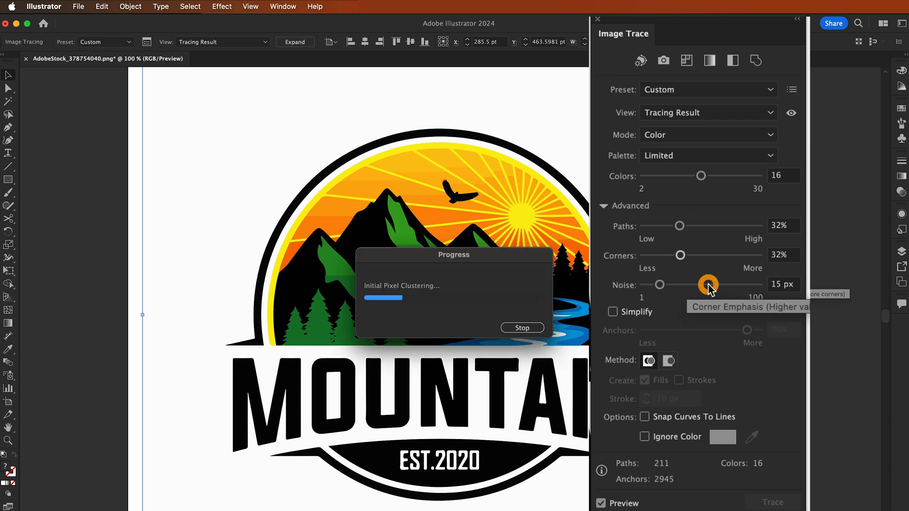
left_click(644, 436)
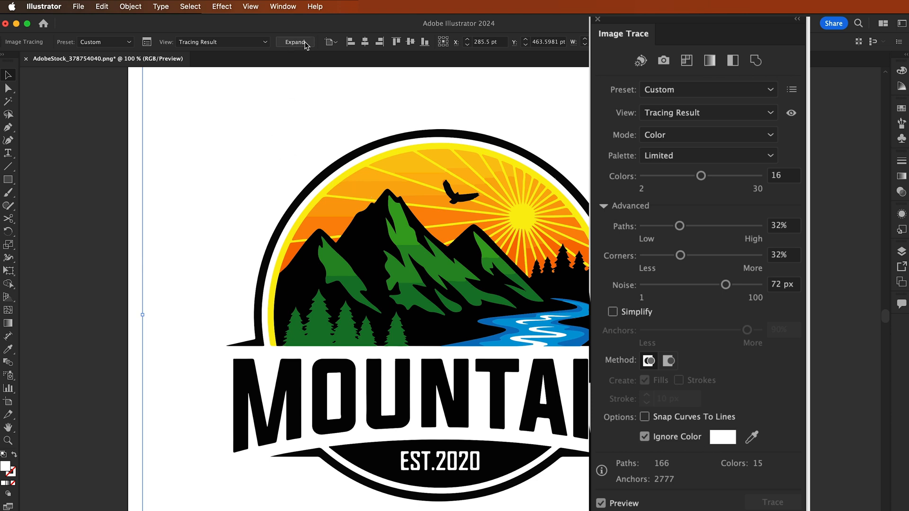
- Expand the mountain trace and ungroup it into separate vector paths
left_click(295, 42)
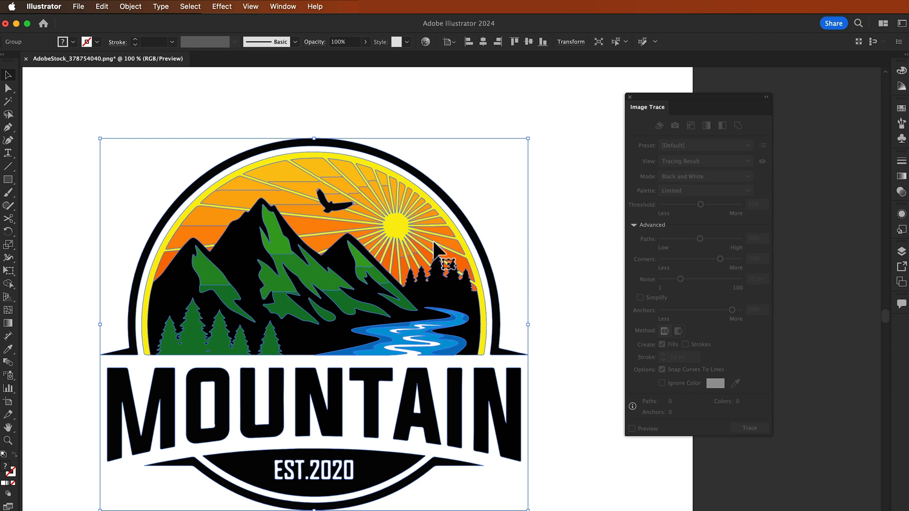
left_click(129, 6)
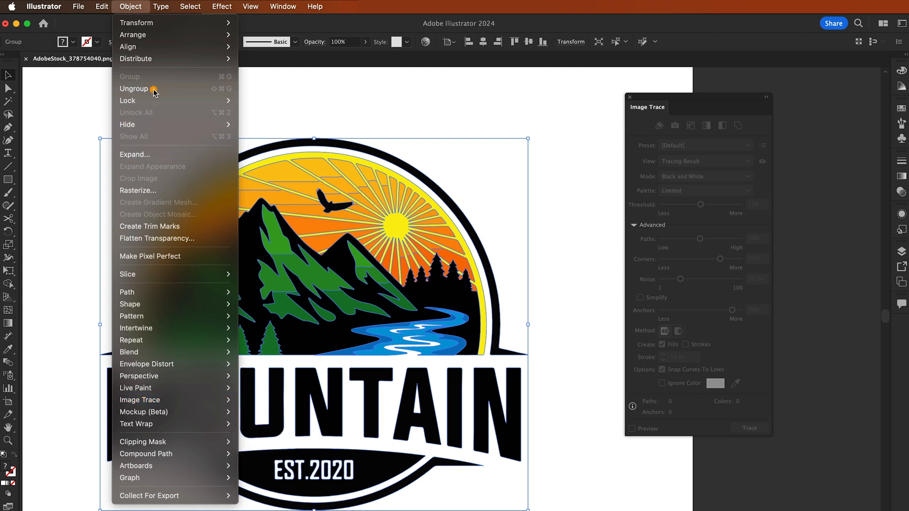
left_click(134, 88)
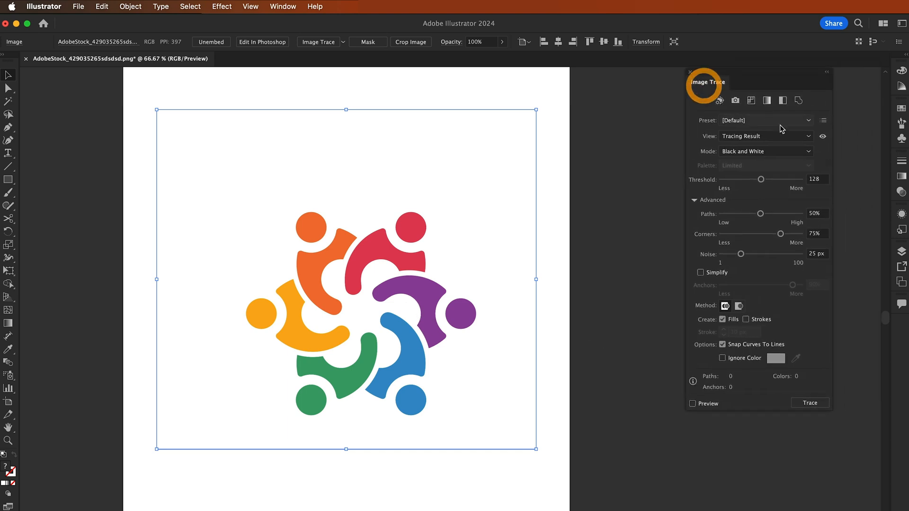
- Trace the people icon with the Silhouettes preset and expand it into 12 black paths
left_click(808, 120)
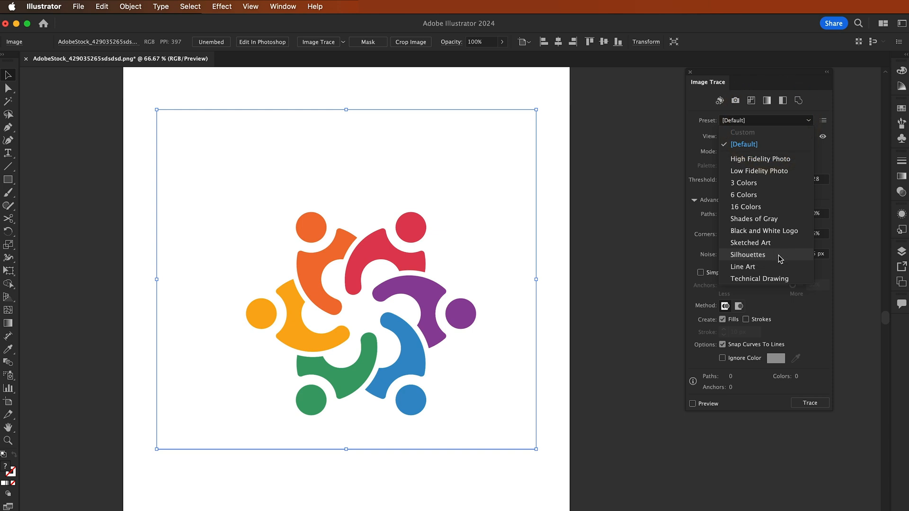
left_click(748, 255)
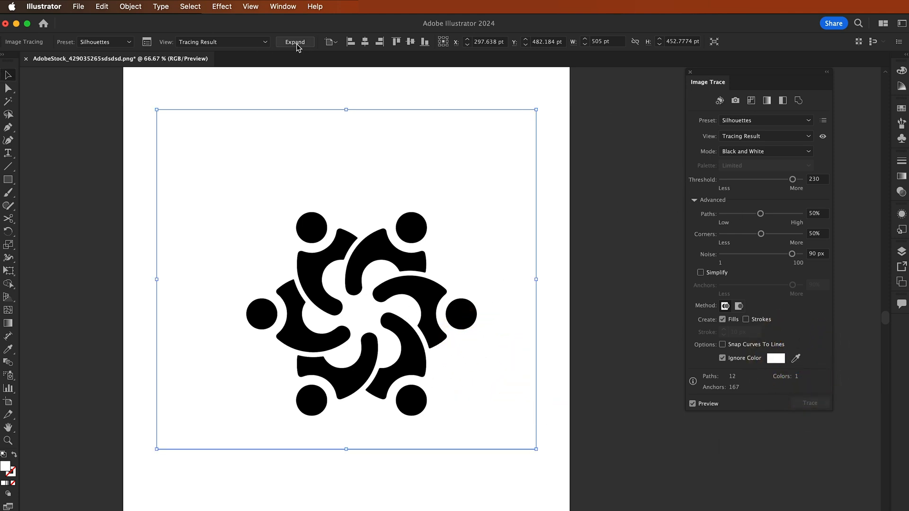
left_click(294, 42)
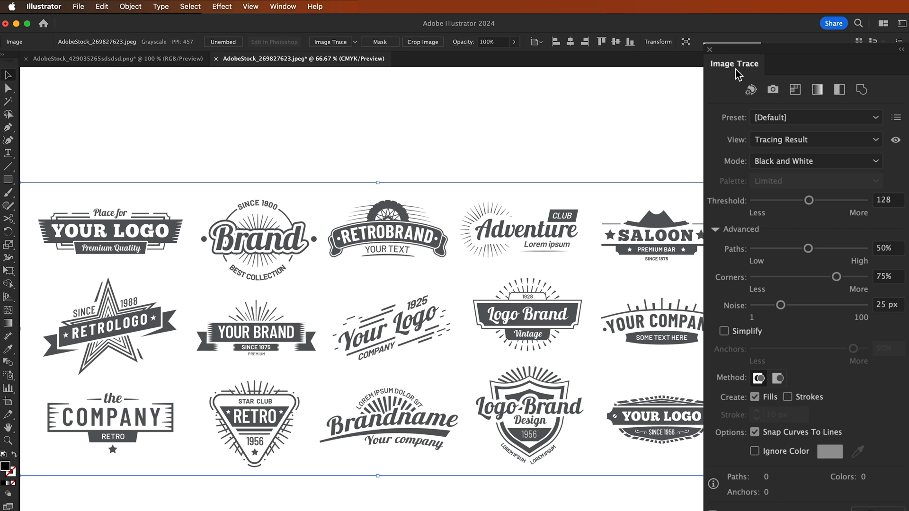
- Trace the logo sheet with the Black and White Logo preset, ignoring white
left_click(815, 117)
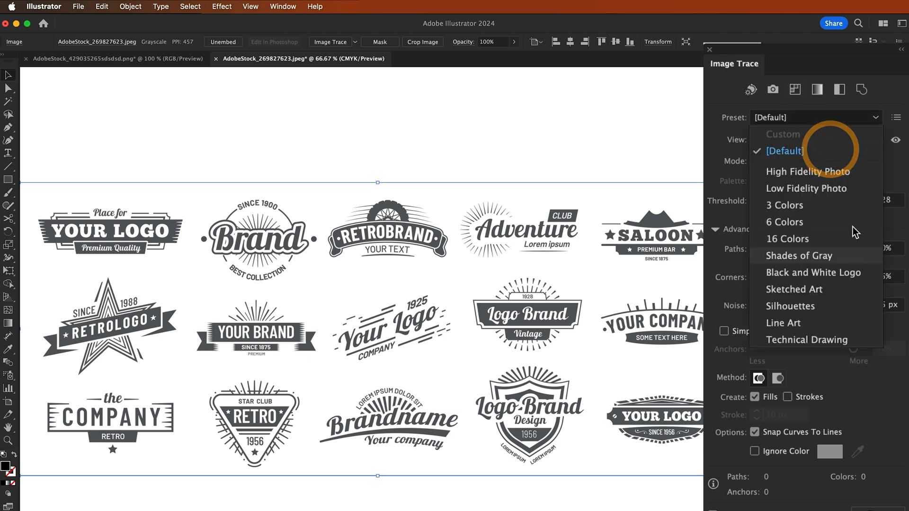
mouse_move(833, 282)
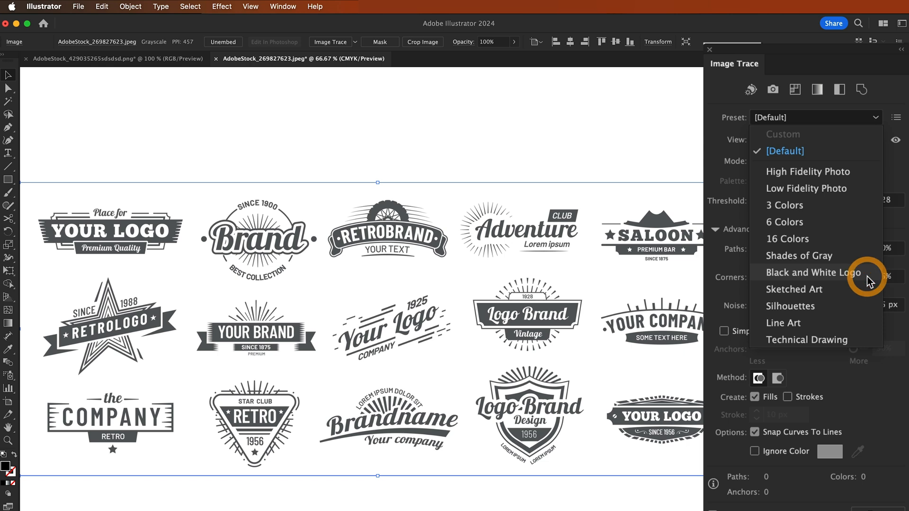
left_click(816, 272)
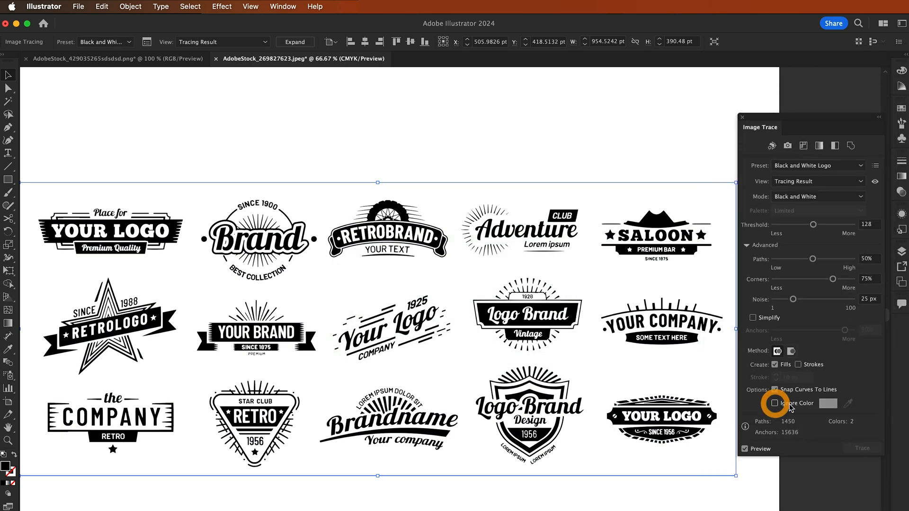
left_click(775, 403)
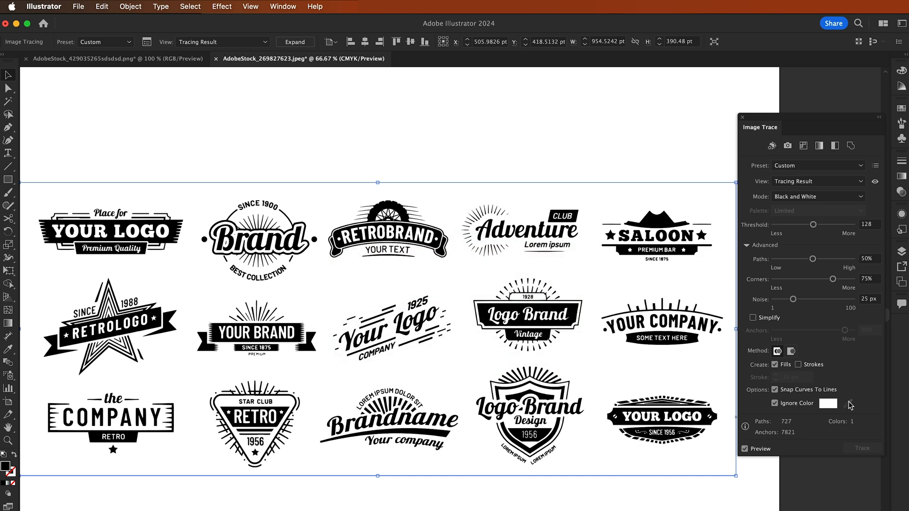
- Expand the traced badge logos and ungroup them into separate shapes
left_click(294, 42)
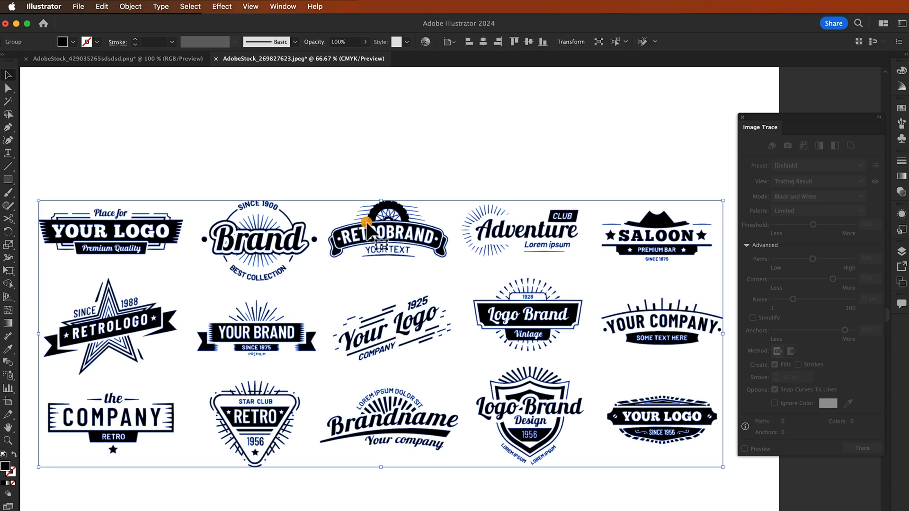
right_click(368, 223)
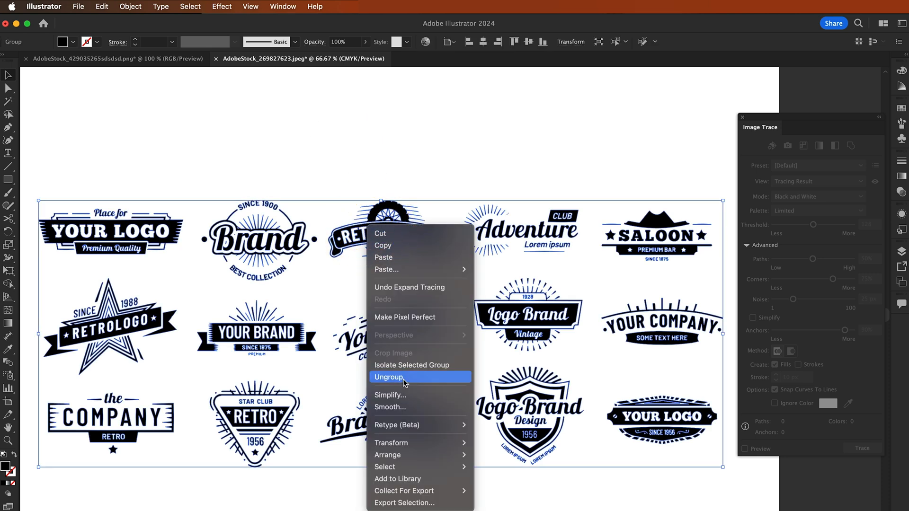
left_click(387, 377)
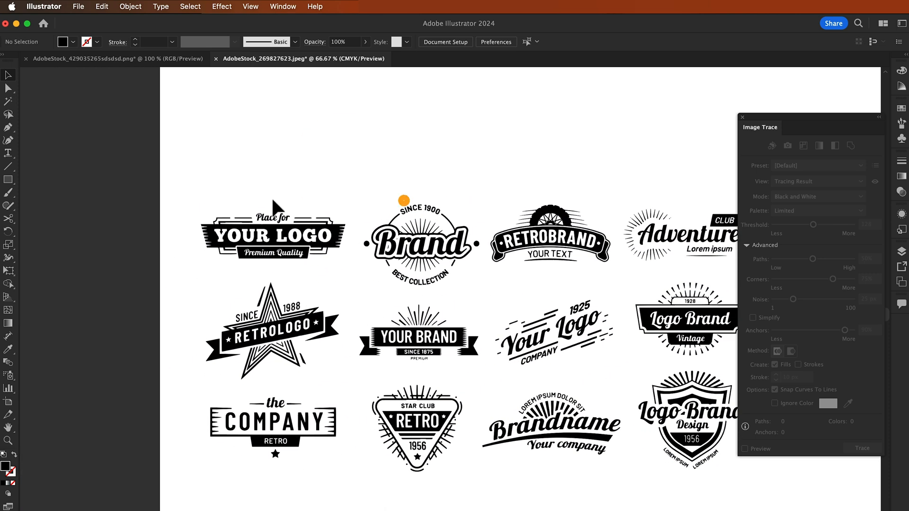
left_click(272, 235)
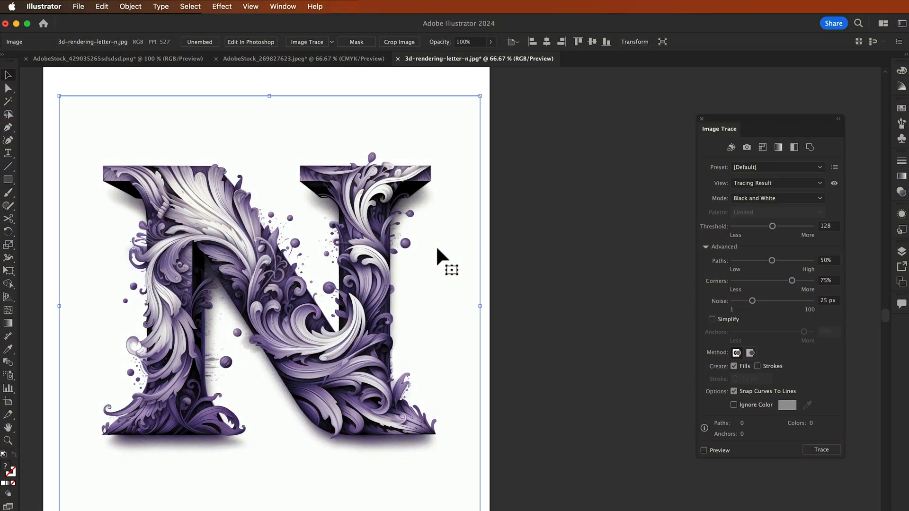
mouse_move(333, 337)
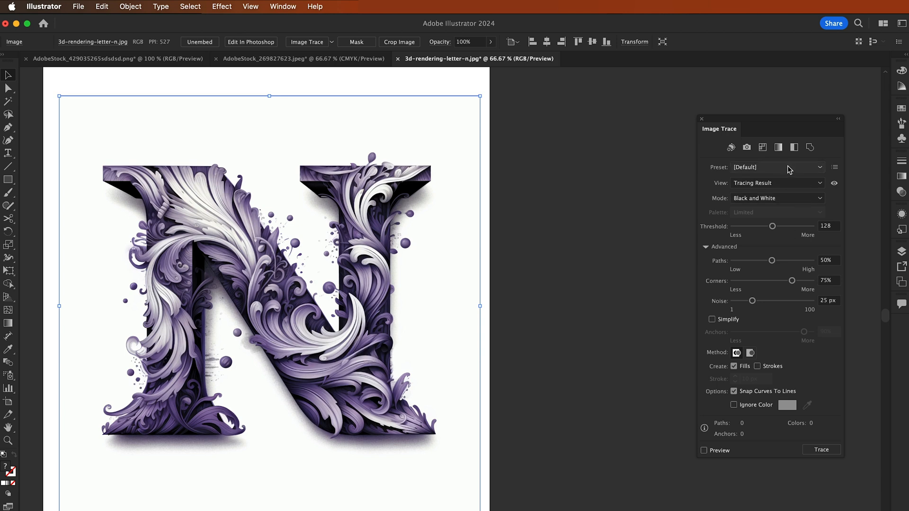
mouse_move(780, 171)
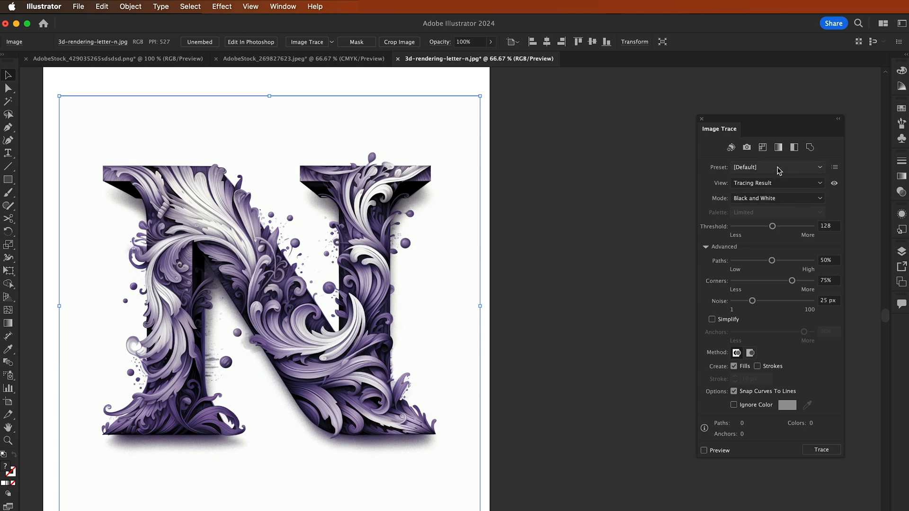
- Trace the N as High Fidelity Photo: Snap Curves off, 18% paths, 82 px noise, white ignored
left_click(777, 167)
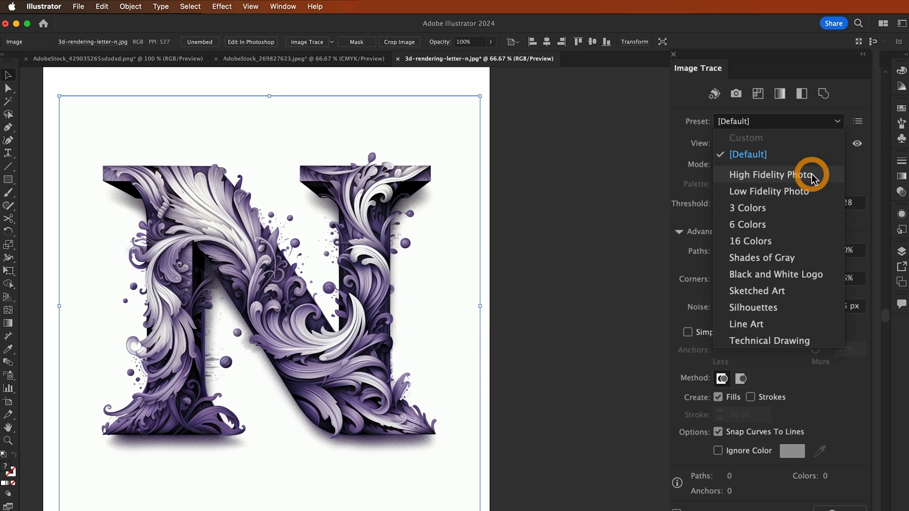
left_click(771, 175)
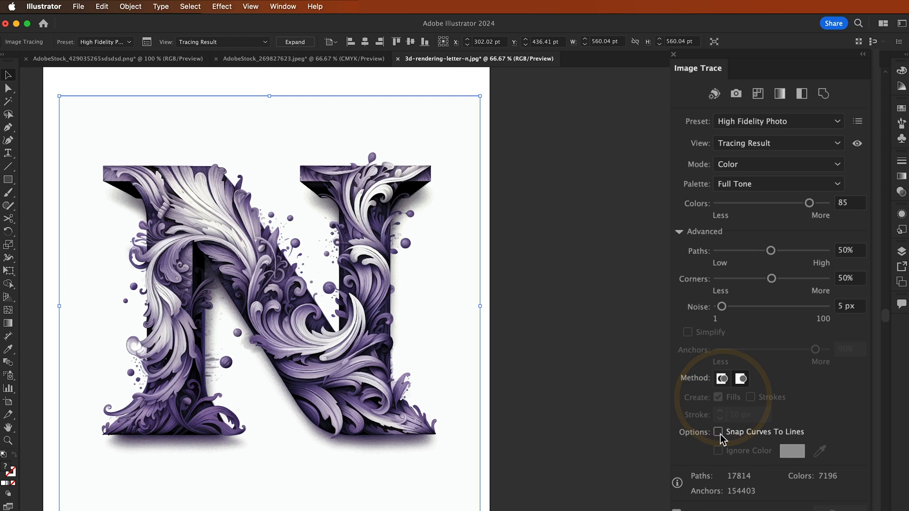
left_click(721, 379)
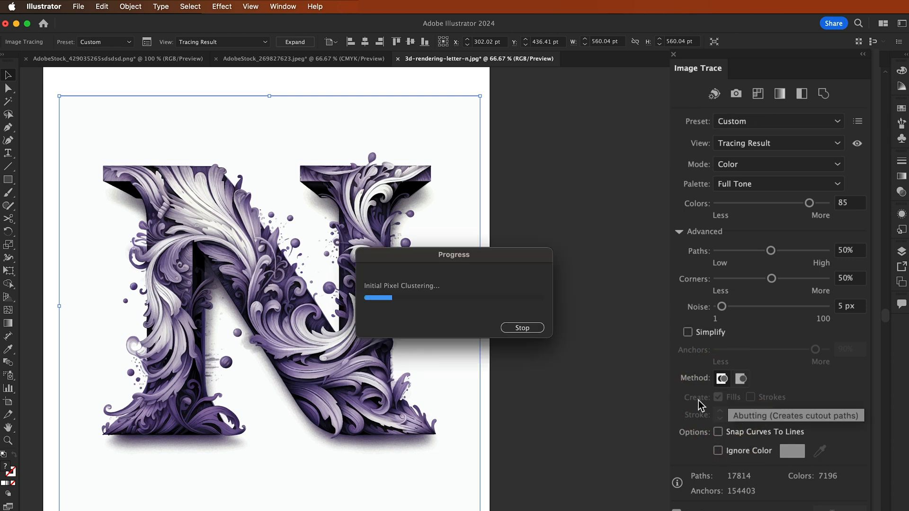
left_click_drag(771, 251, 746, 251)
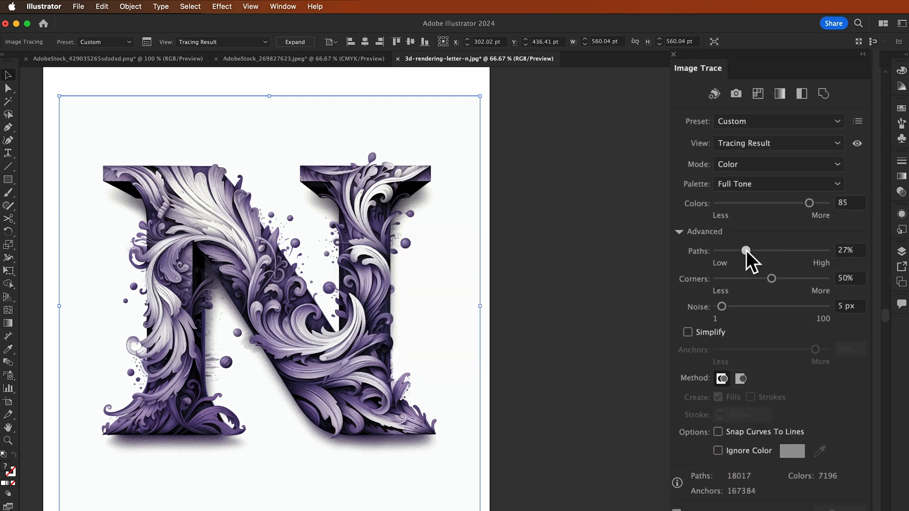
left_click_drag(747, 250, 737, 251)
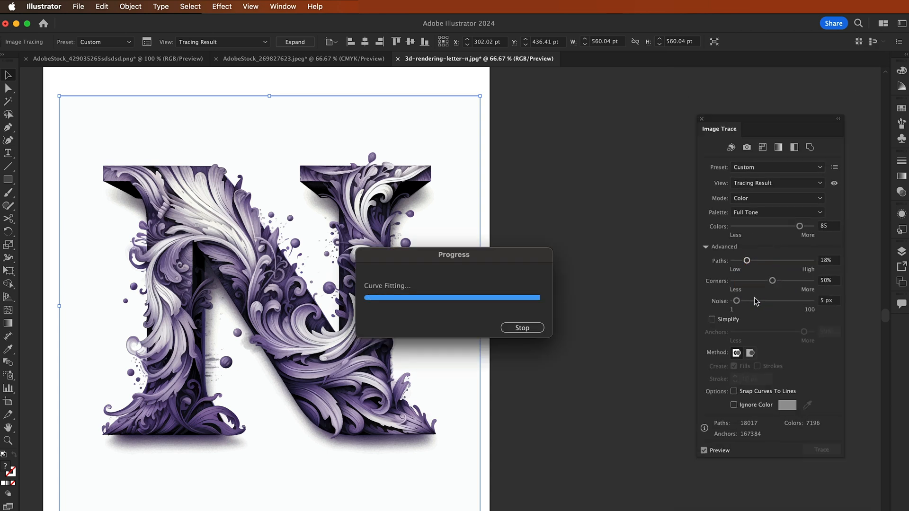
left_click_drag(736, 307, 784, 307)
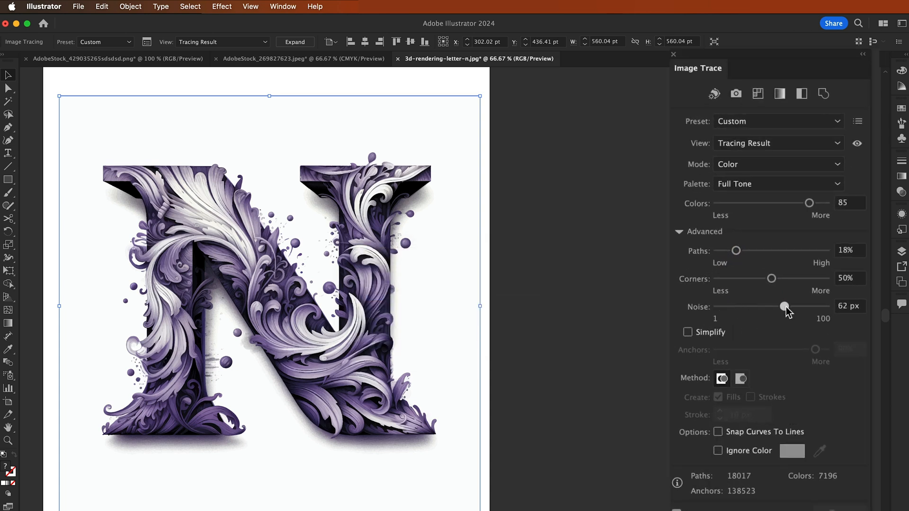
left_click_drag(785, 306, 807, 306)
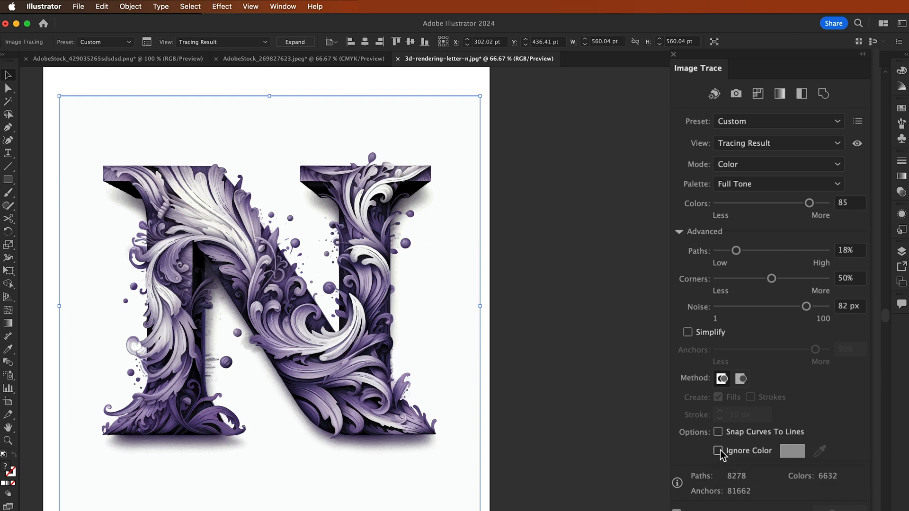
left_click(719, 450)
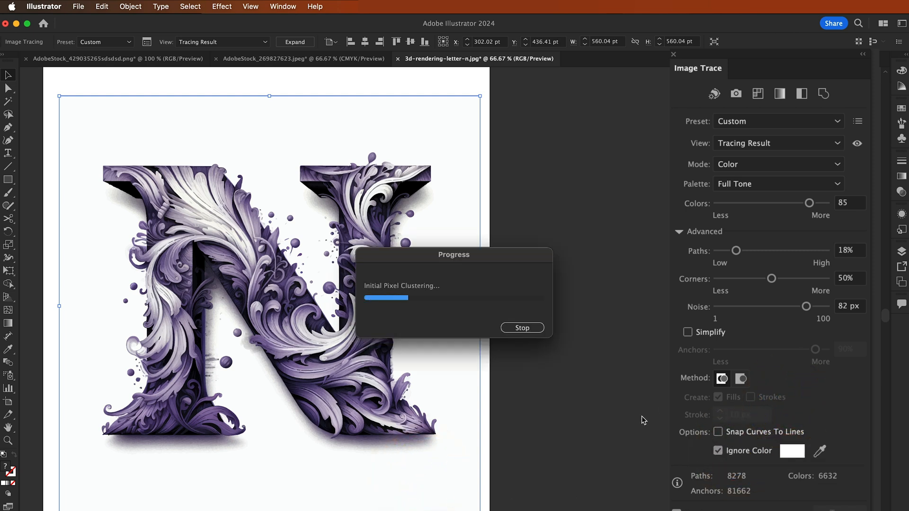
mouse_move(415, 454)
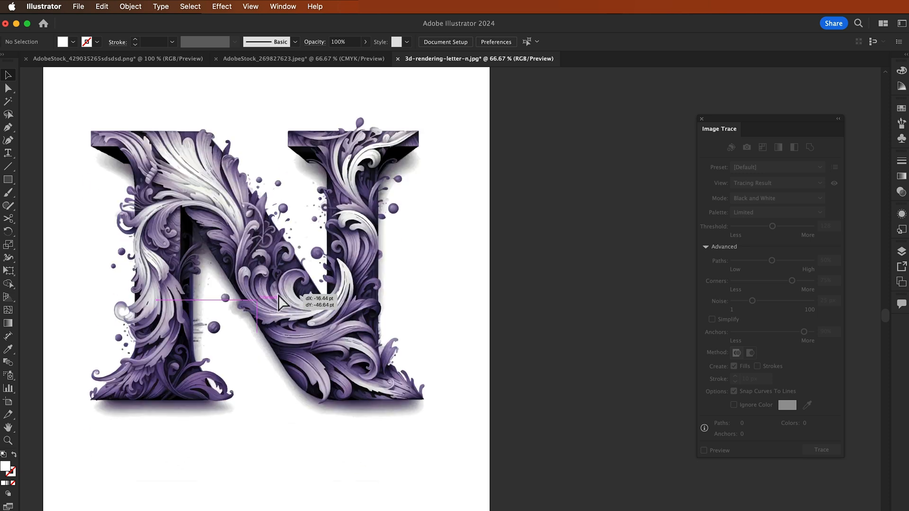
- Generatively recolor the selected N with 'Trippy disco lights' and browse the four variations
left_click(279, 305)
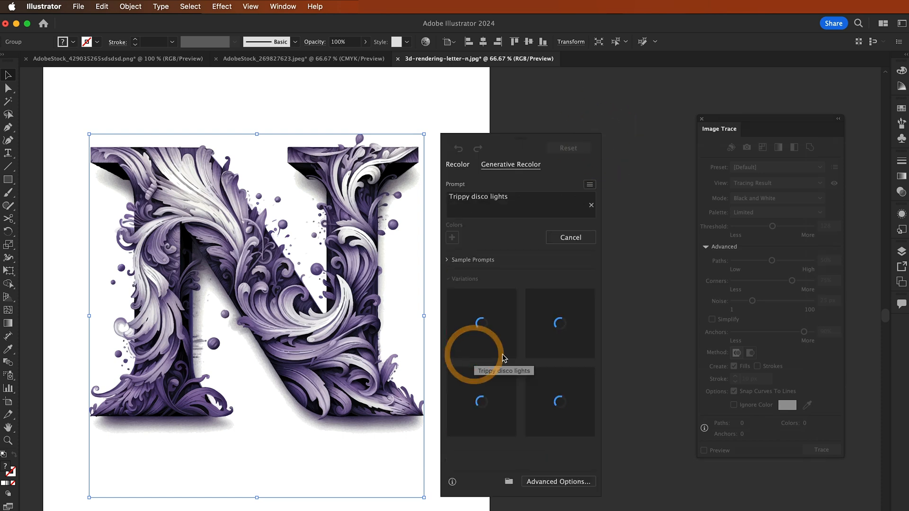
mouse_move(516, 346)
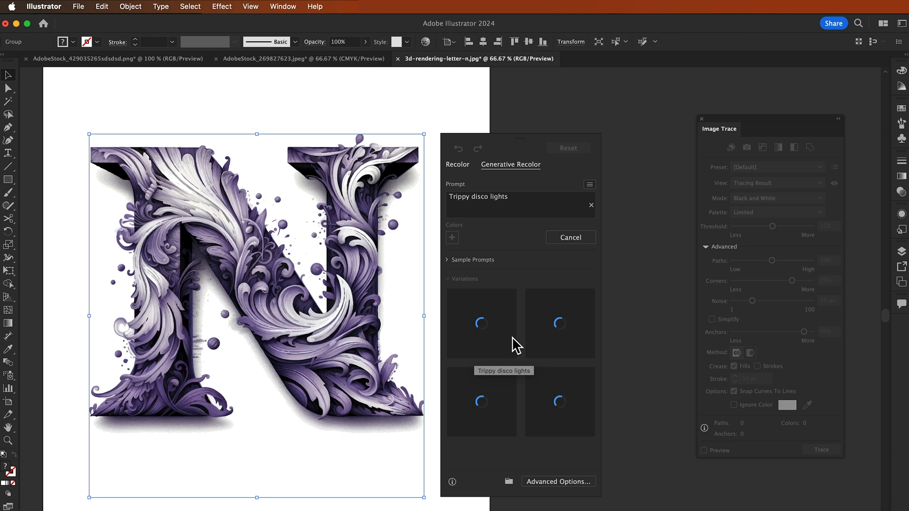
left_click(481, 323)
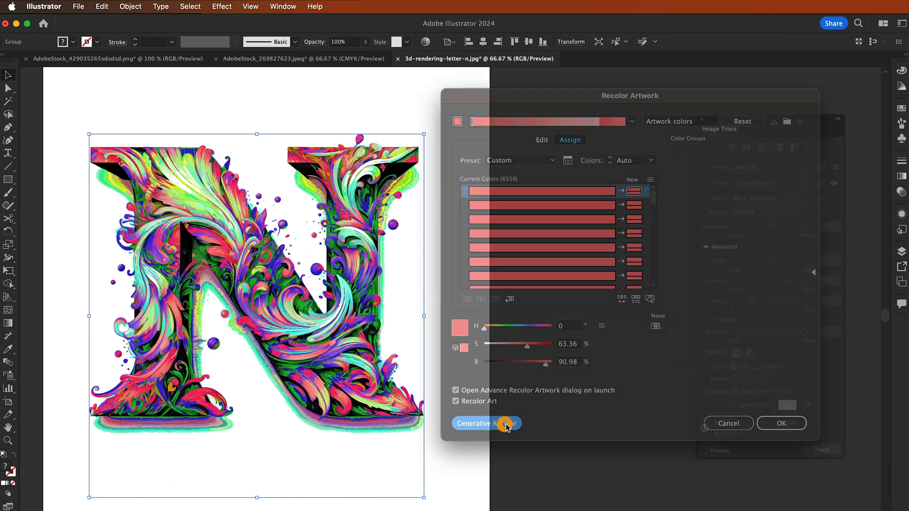
left_click(486, 423)
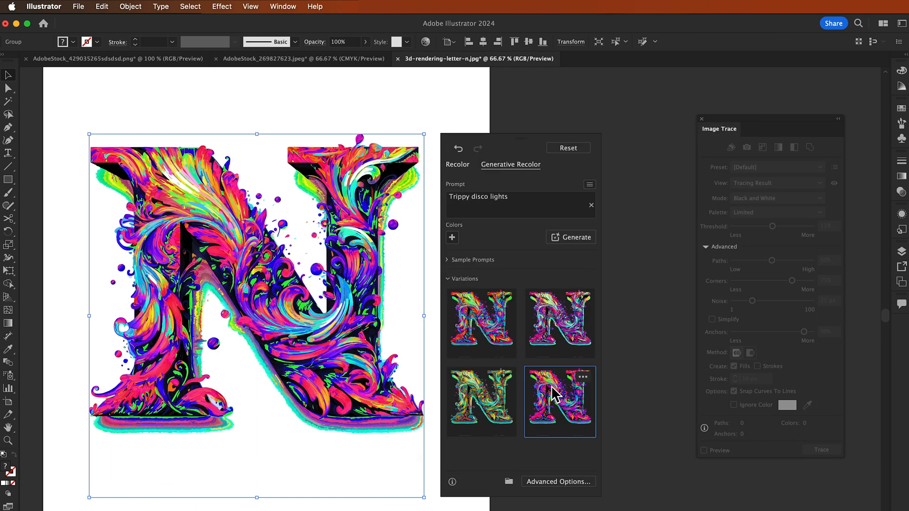